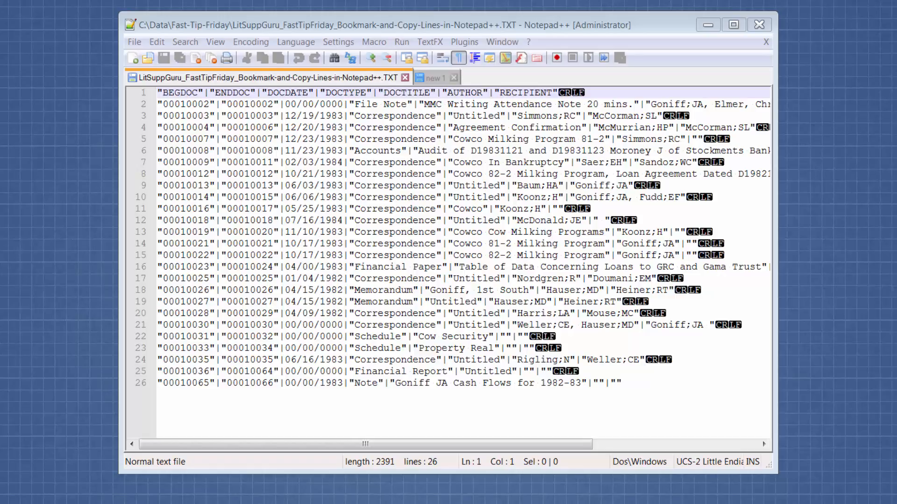
mouse_move(316, 500)
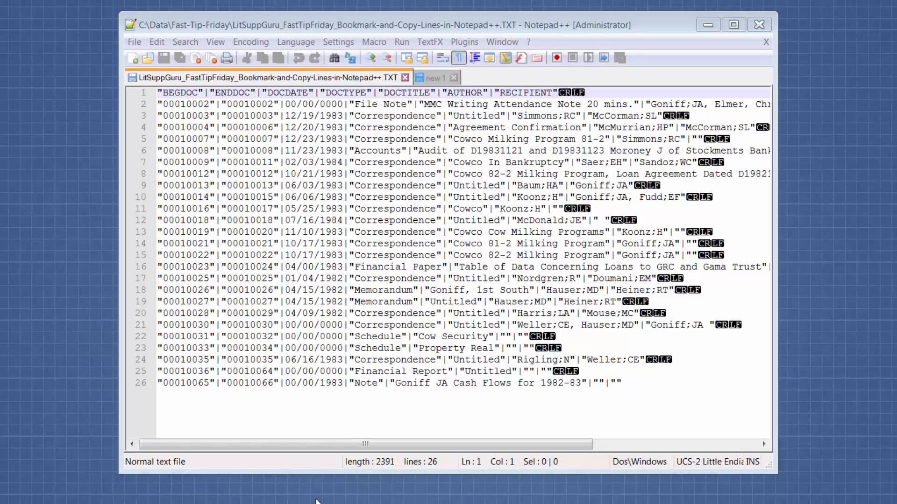
mouse_move(313, 426)
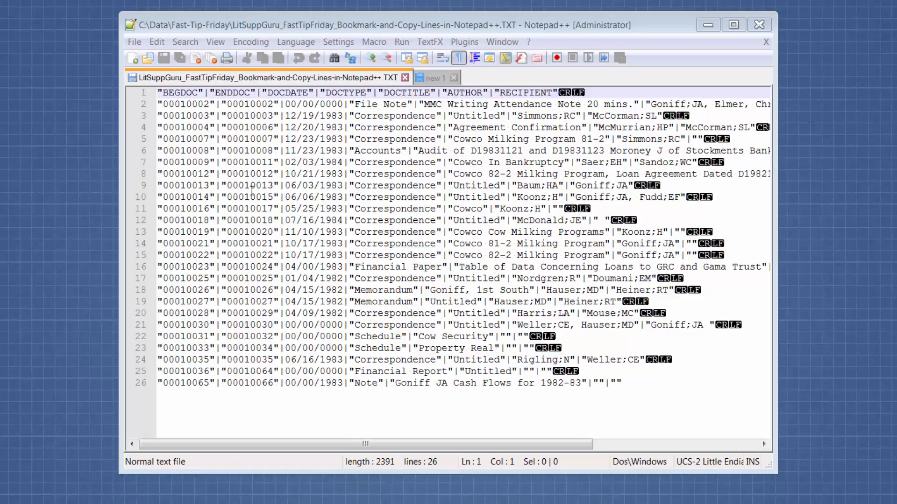
mouse_move(402, 107)
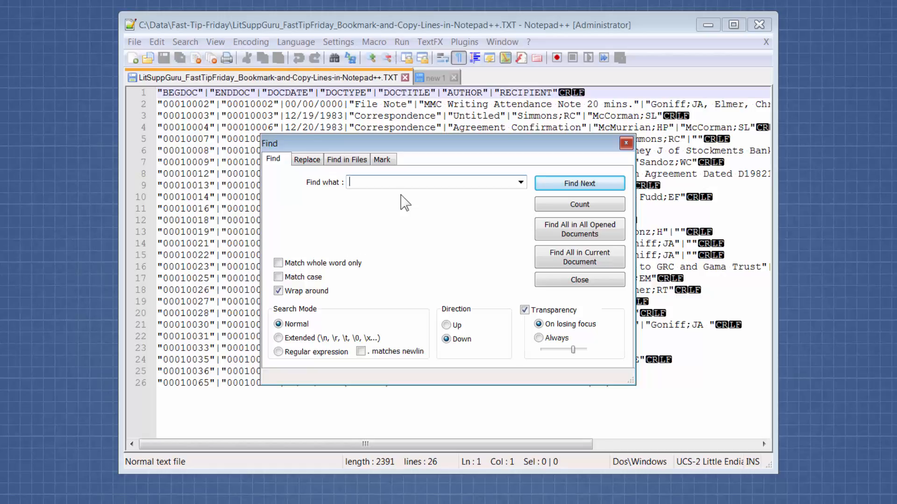
Search for 'goniff' and use Mark All with Bookmark line ticked, then close the dialog.
text(f)
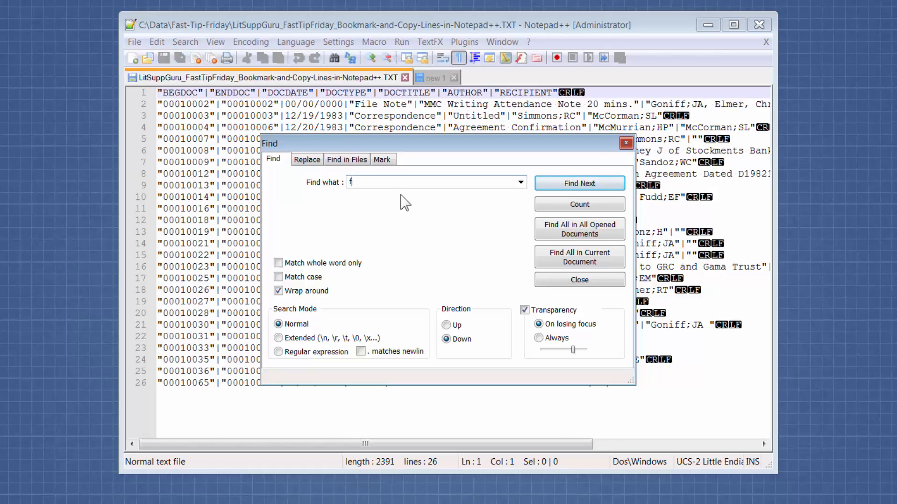
key(Backspace)
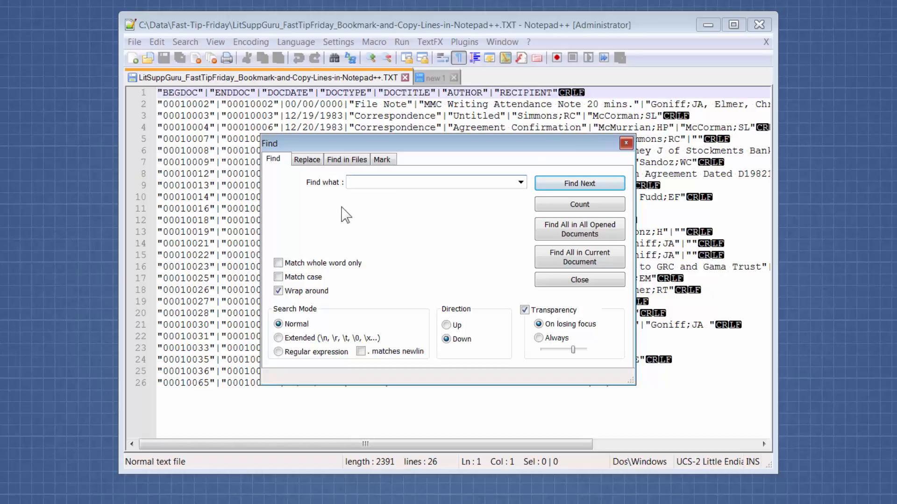
text(goniff)
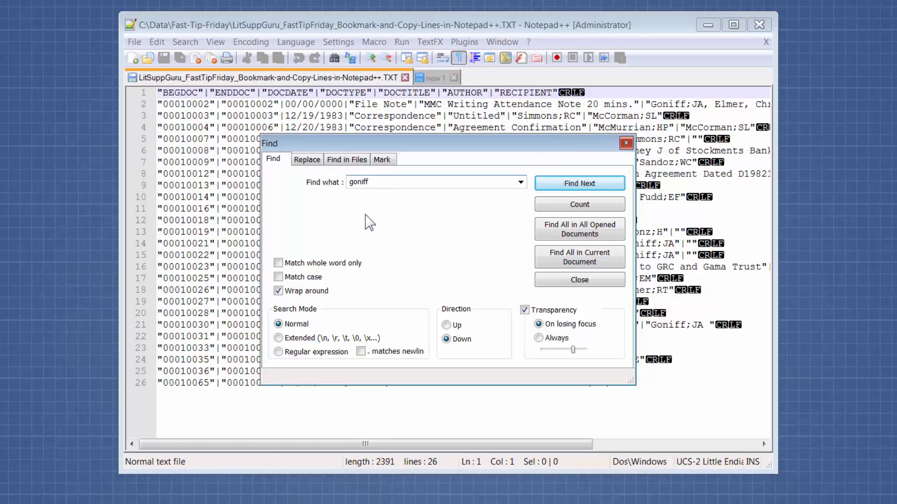
click(382, 158)
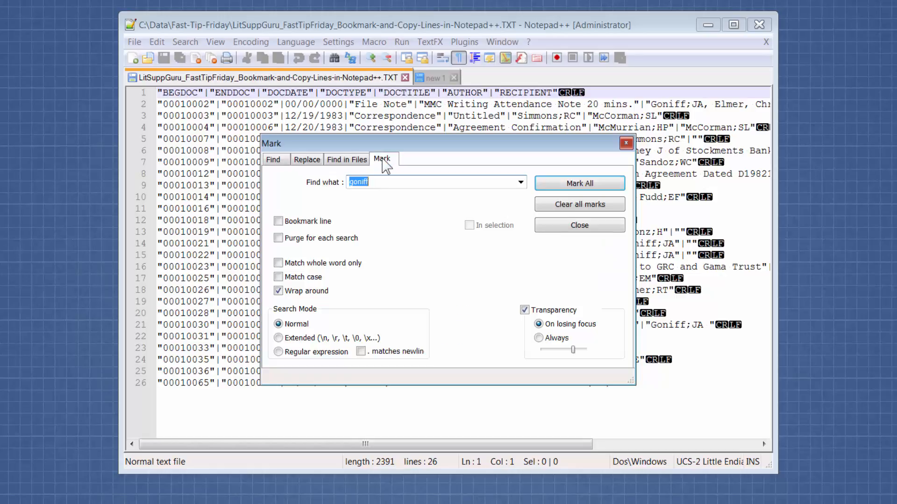
click(279, 221)
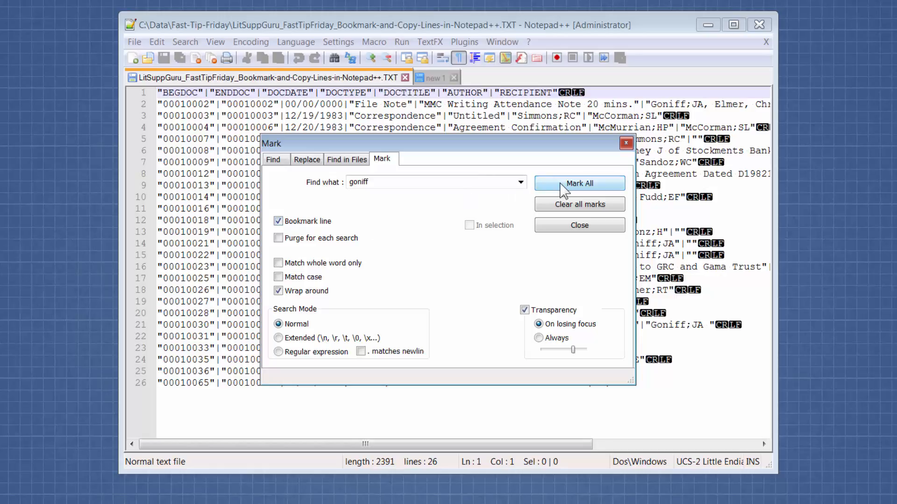
click(579, 183)
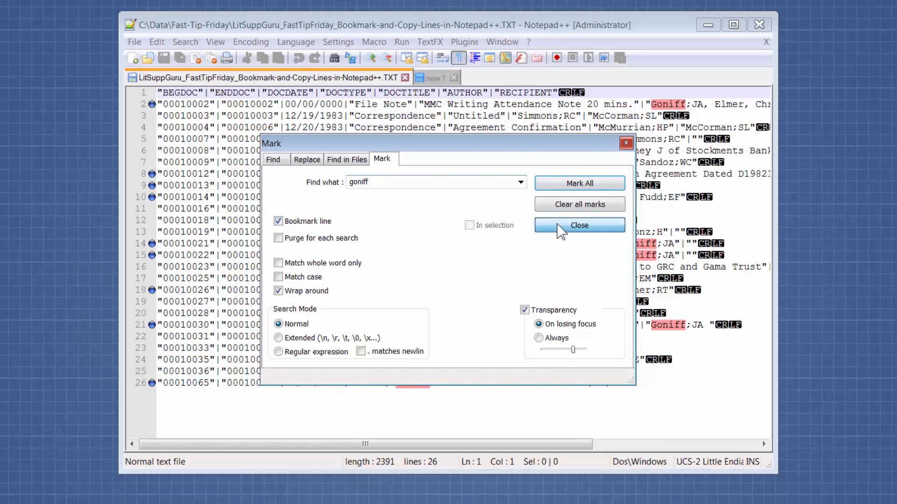
click(579, 225)
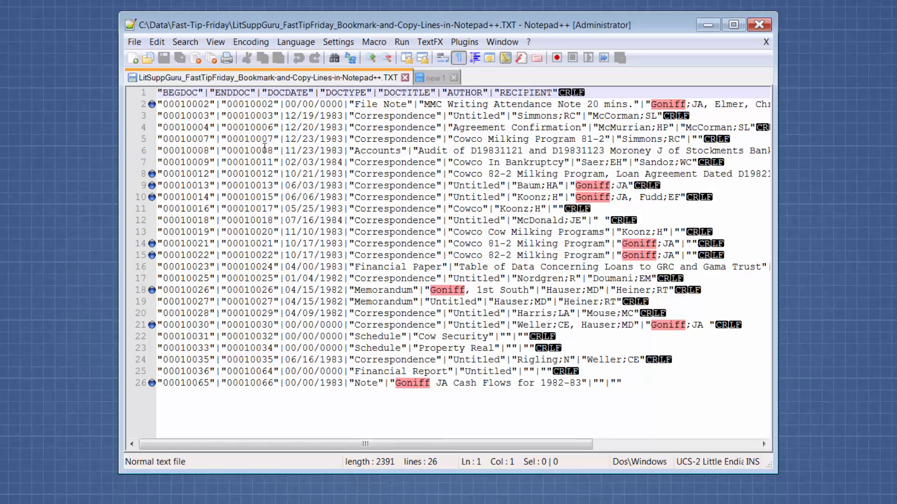
mouse_move(309, 373)
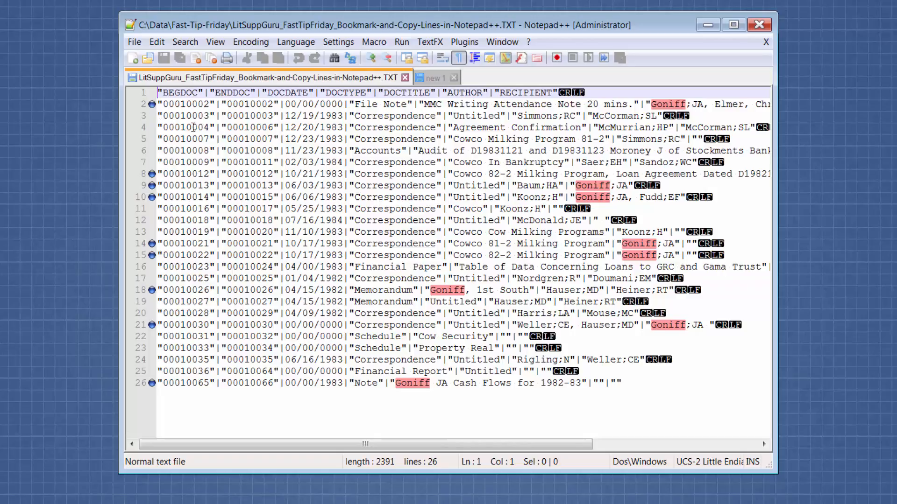
mouse_move(222, 127)
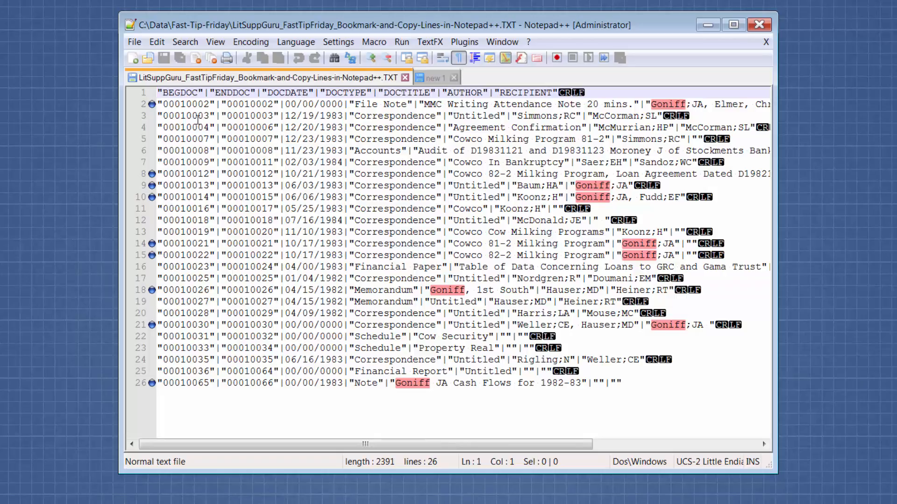
mouse_move(185, 42)
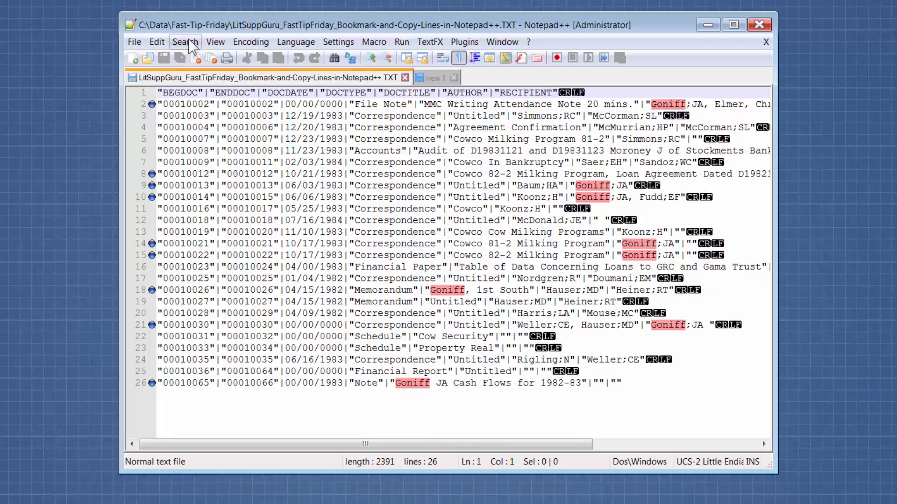
Copy all bookmarked 'goniff' lines to the clipboard via Search > Bookmark.
click(184, 41)
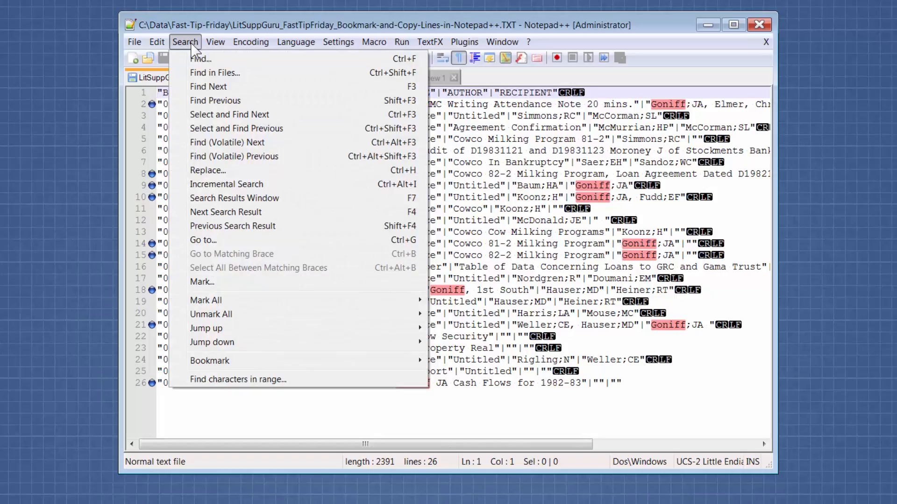
mouse_move(218, 361)
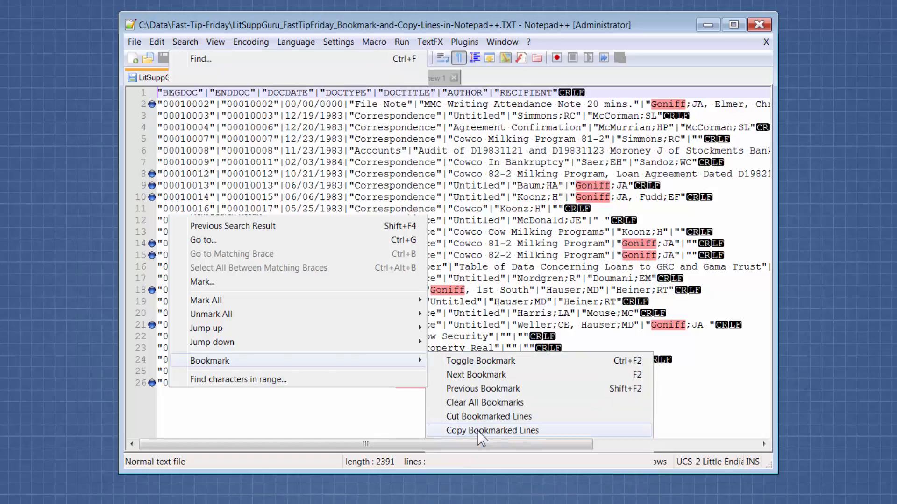
click(491, 431)
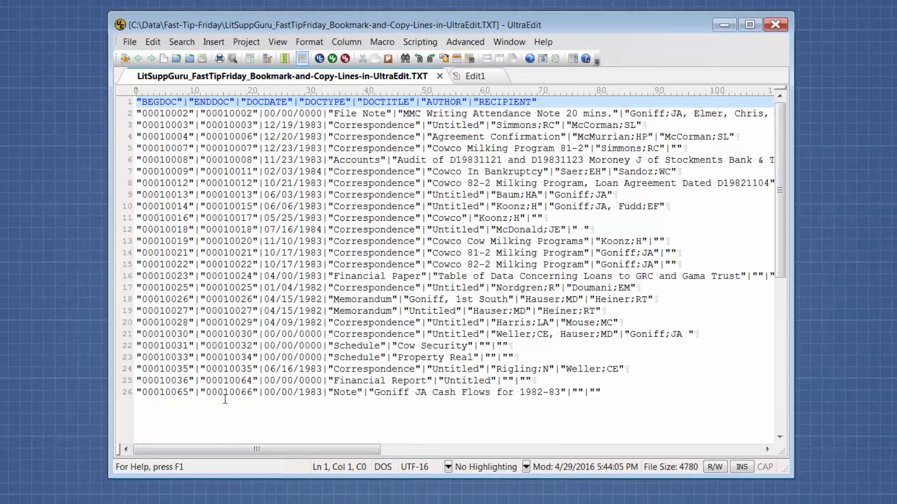
Find 'goniff' in UltraEdit with the List lines containing string option ticked.
click(181, 42)
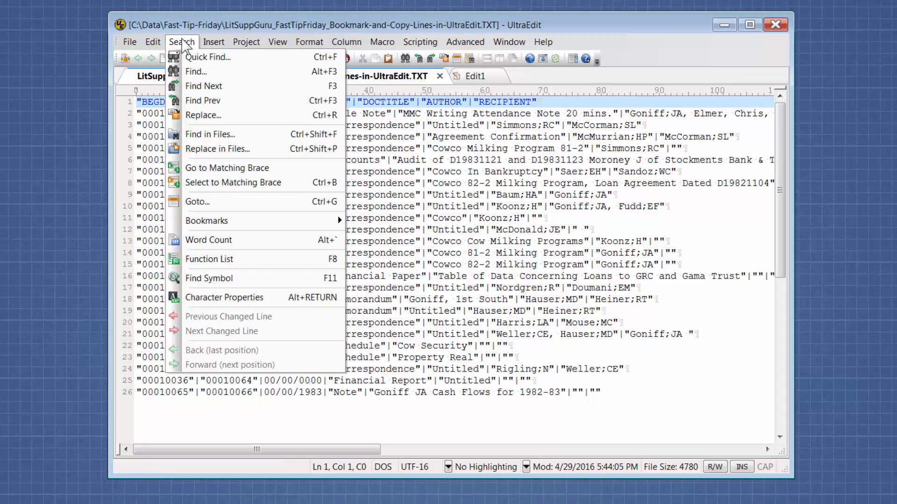
mouse_move(197, 71)
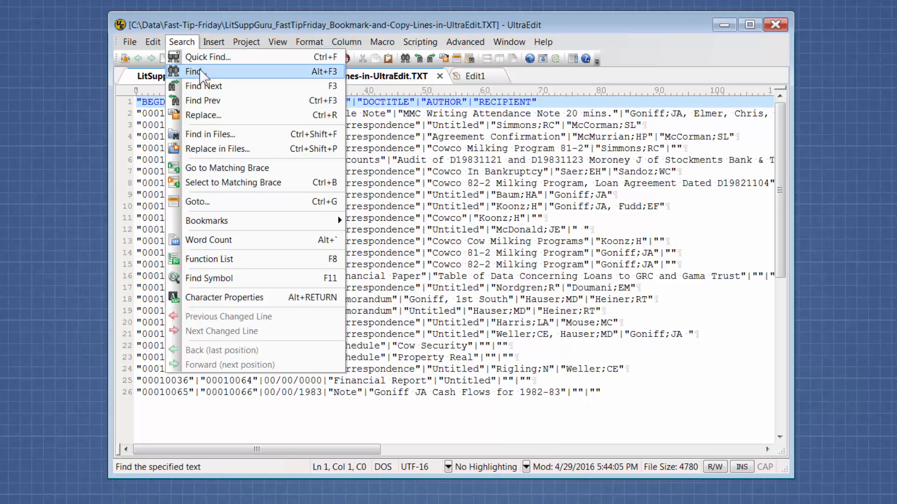
click(195, 72)
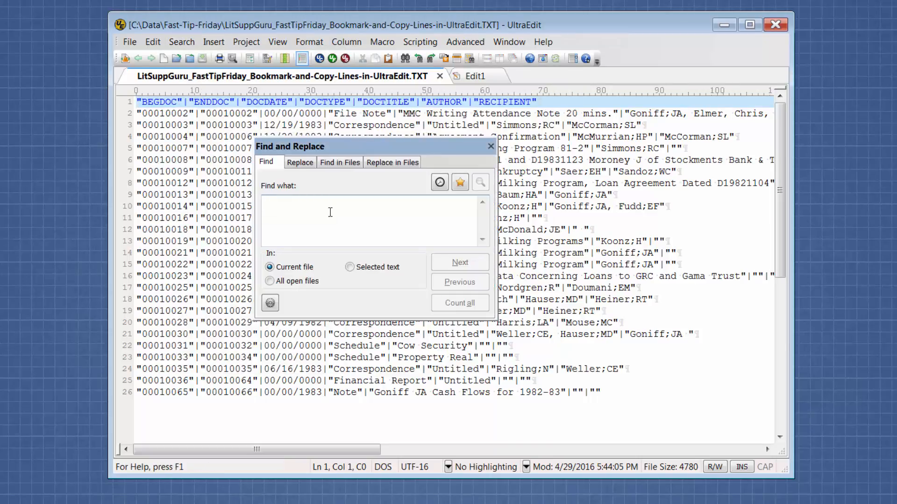
text(goni)
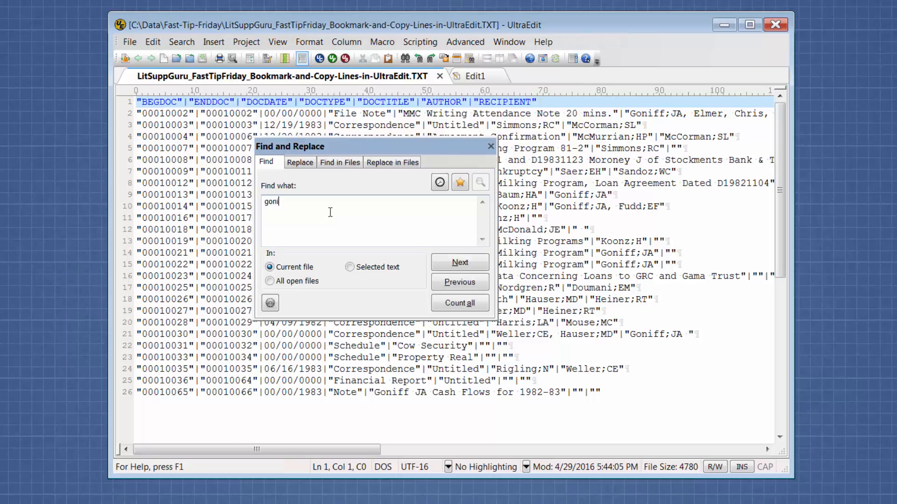
text(ff)
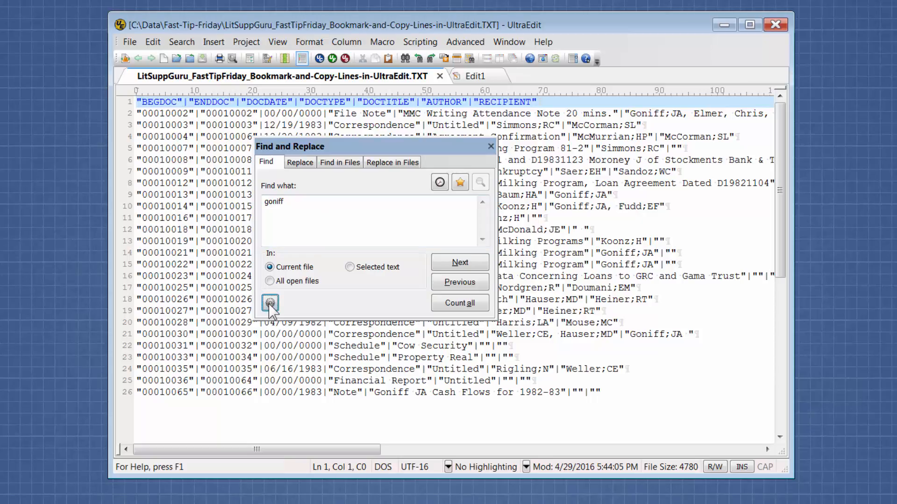
click(270, 303)
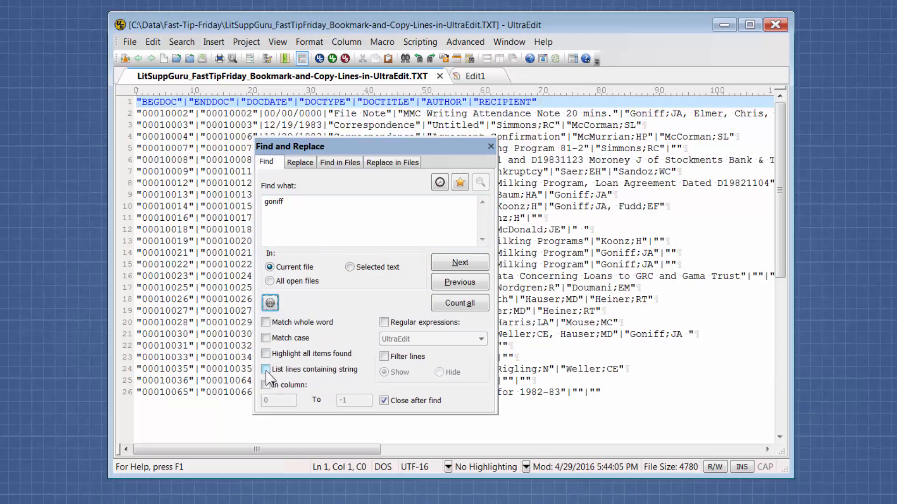
click(265, 370)
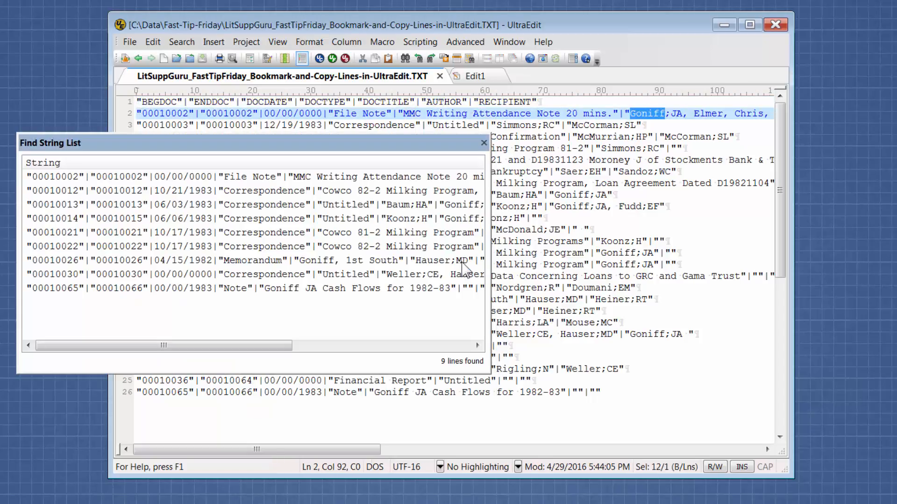
mouse_move(312, 325)
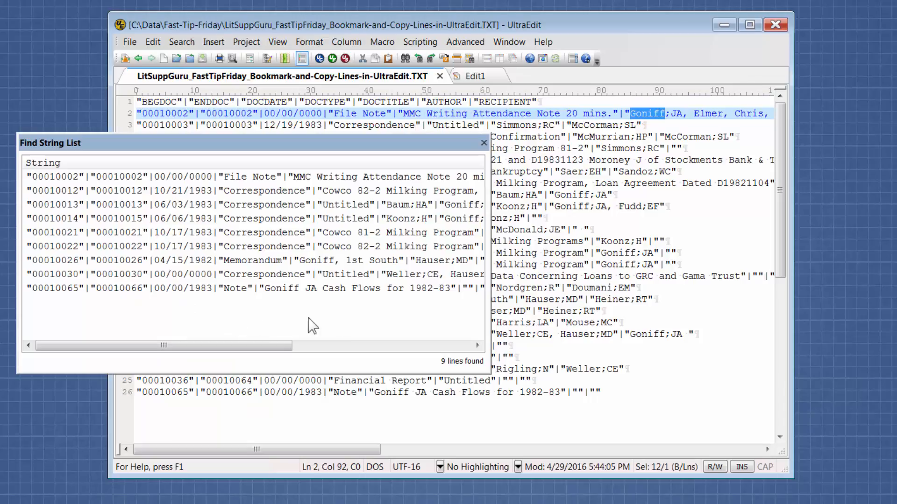
mouse_move(276, 320)
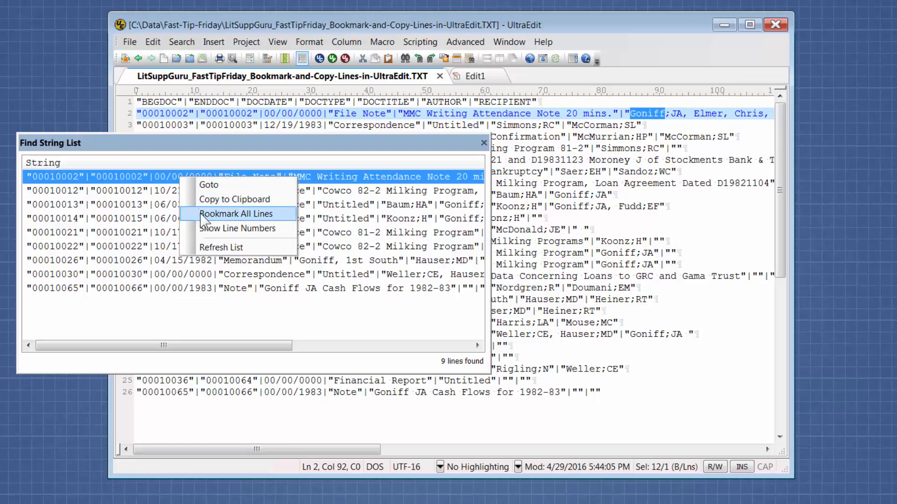
Bookmark all nine found lines from the Find String List, then close the list.
click(235, 214)
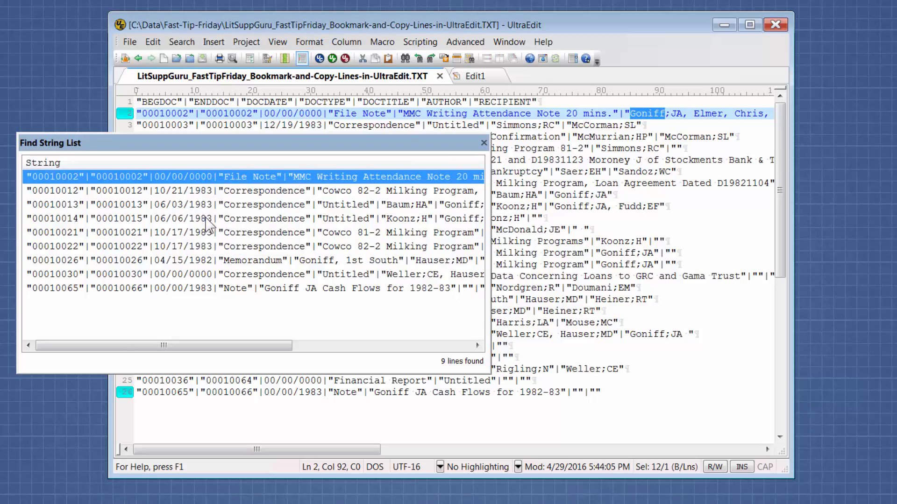
click(483, 143)
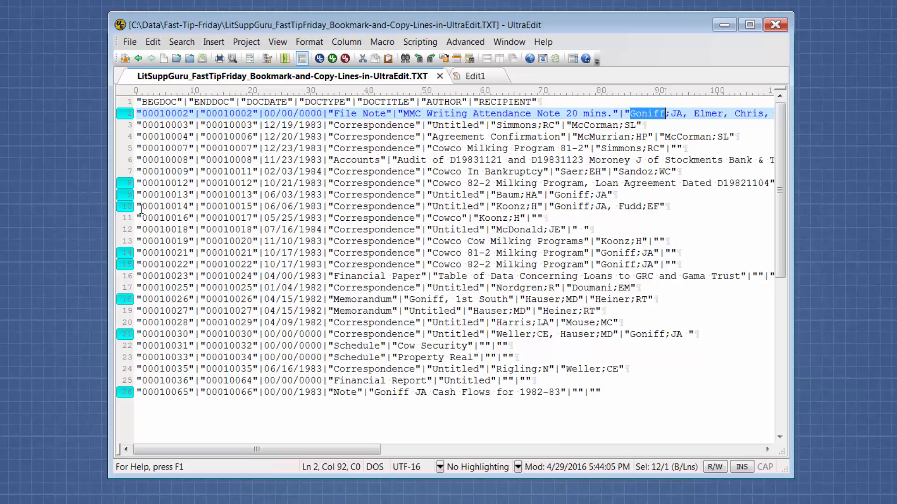
mouse_move(181, 42)
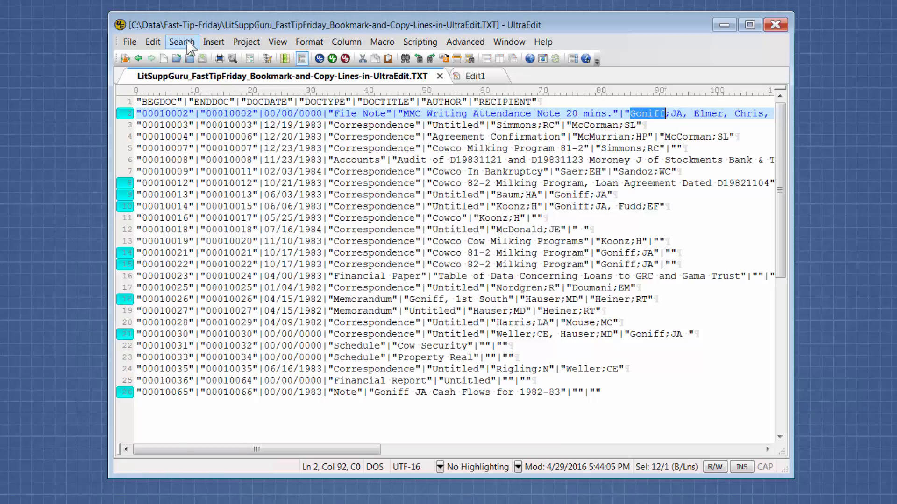
Copy all bookmarked lines and paste them into the empty Edit1 document.
click(181, 41)
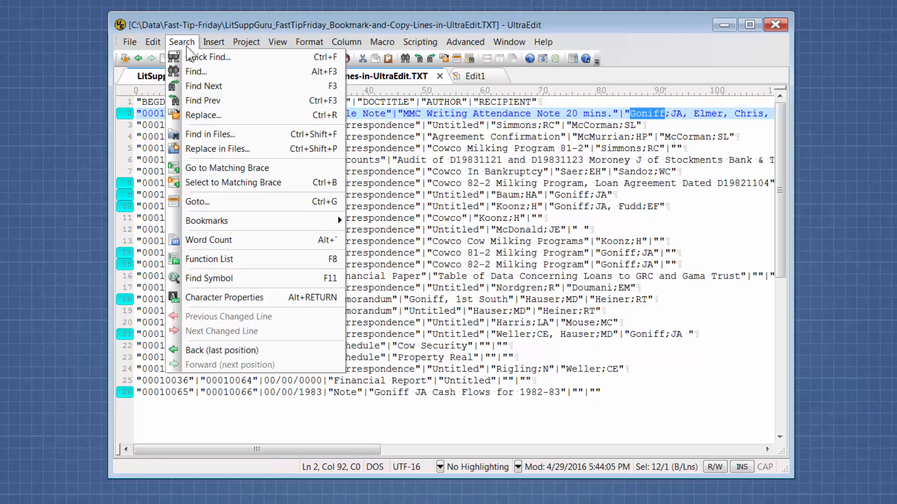
mouse_move(206, 221)
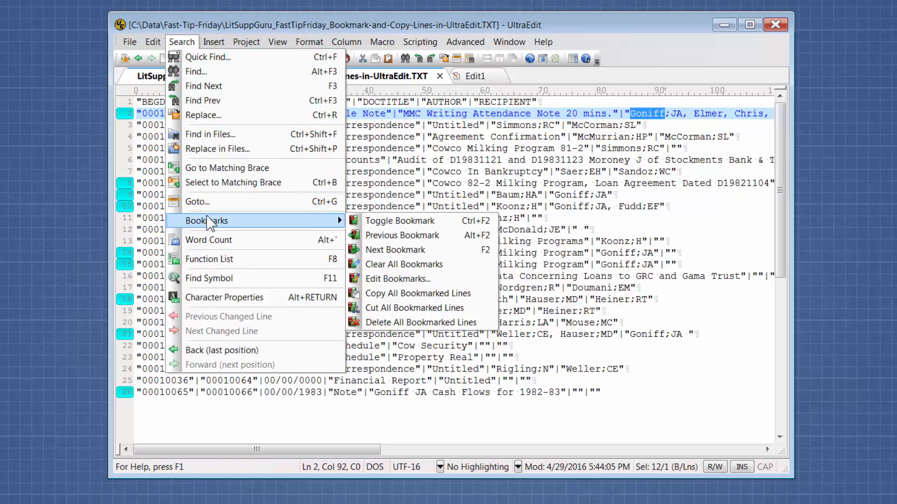
mouse_move(418, 294)
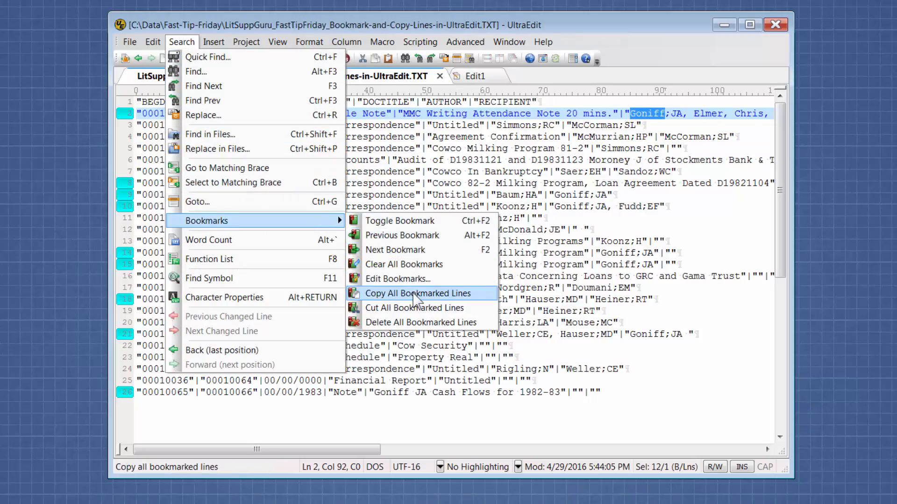
click(418, 293)
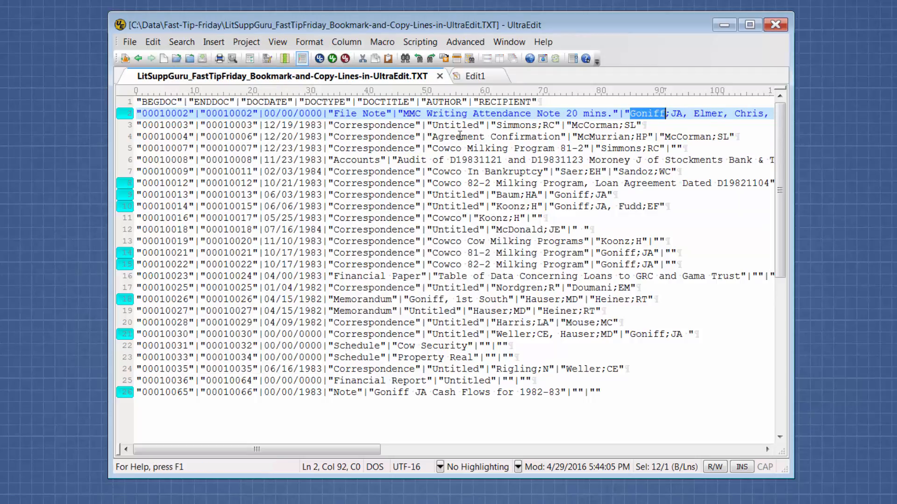
click(474, 76)
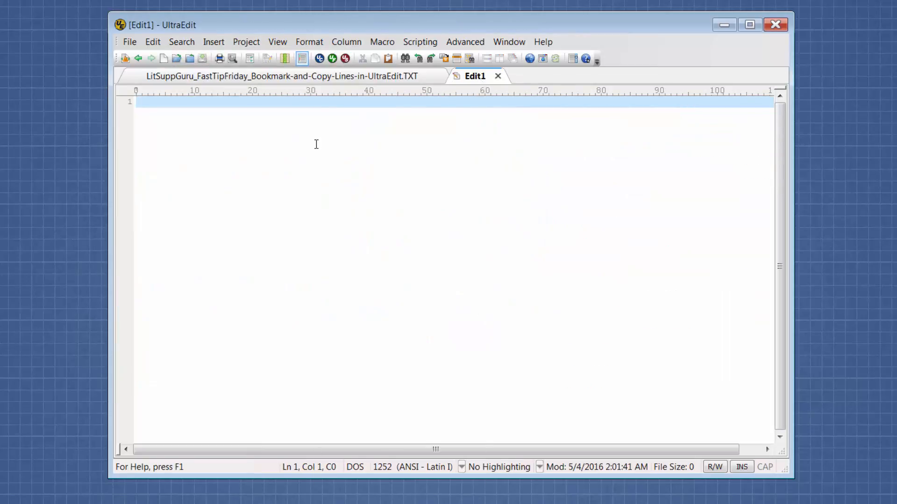
click(152, 42)
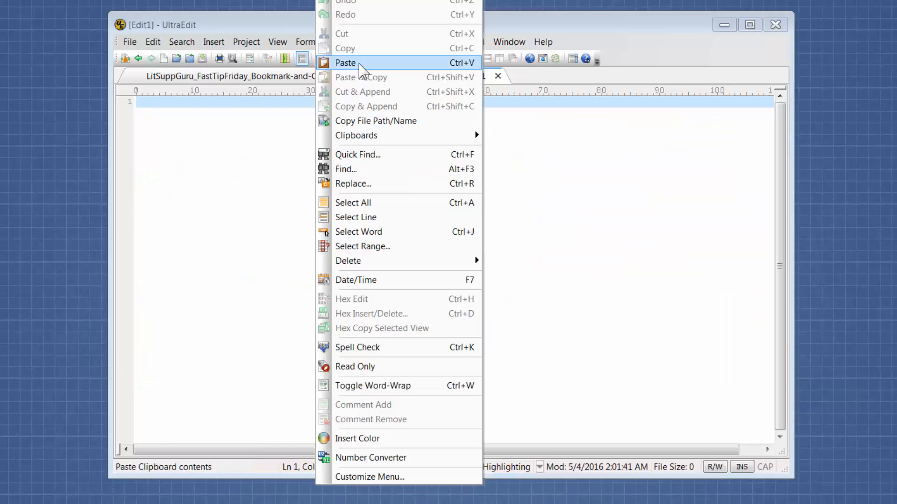
click(346, 63)
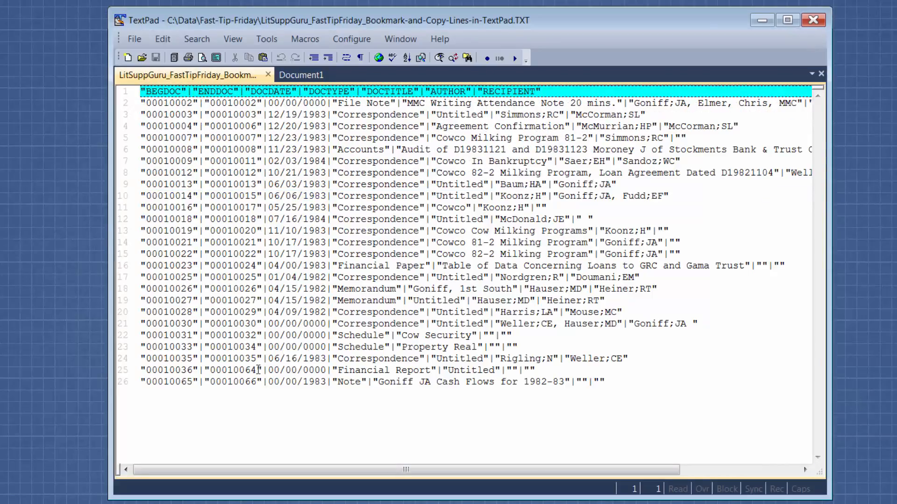
Find 'goniff' in TextPad, use Mark All to bookmark matches, and close the dialog.
click(197, 39)
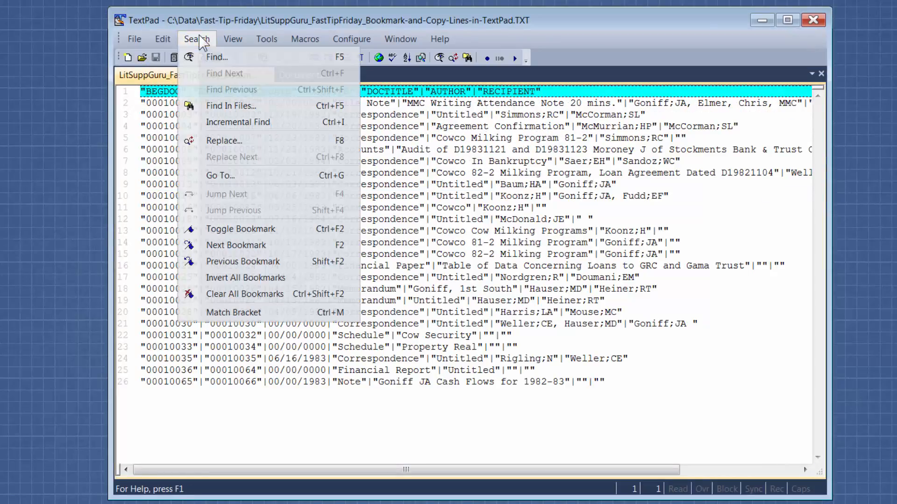
click(216, 56)
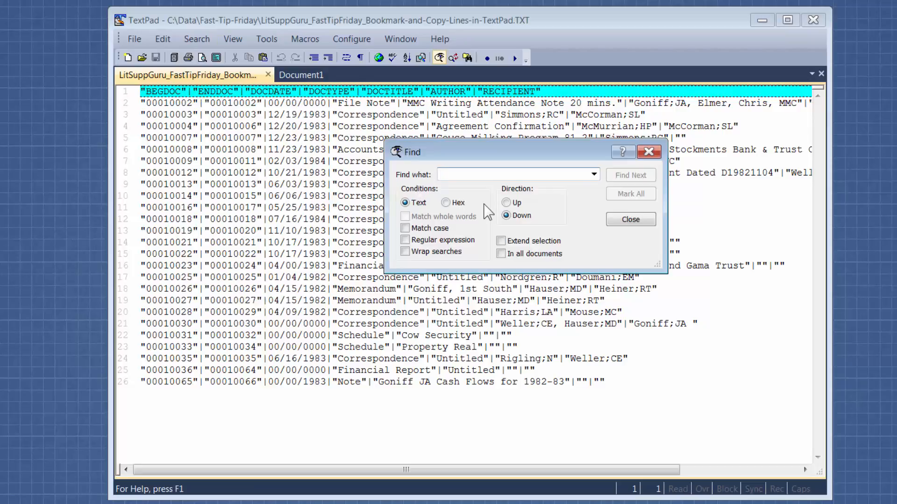
text(goniff)
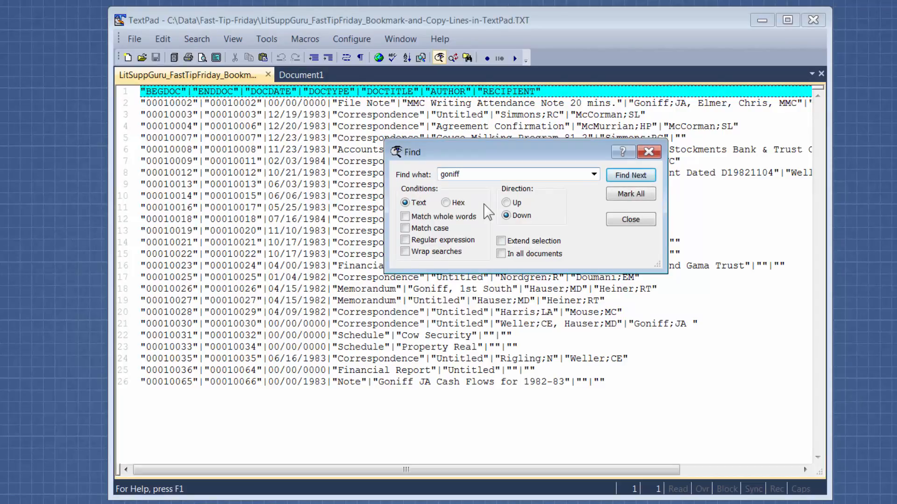
mouse_move(629, 193)
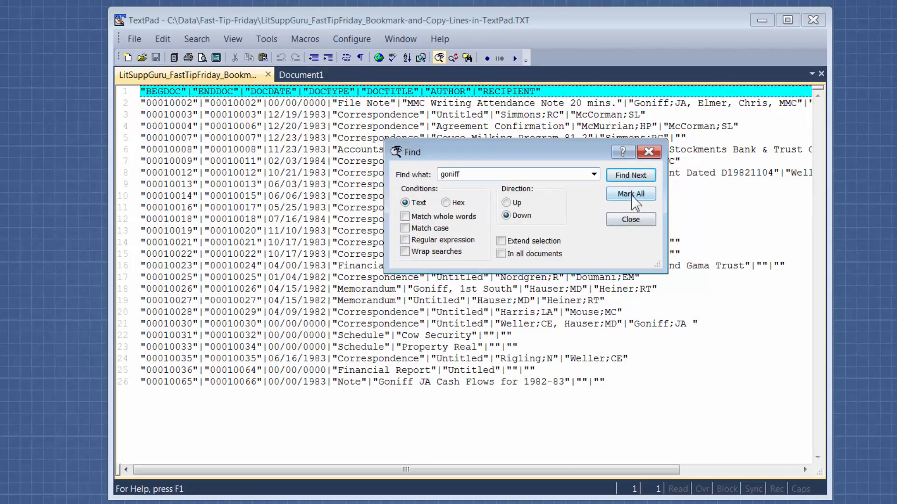
click(631, 193)
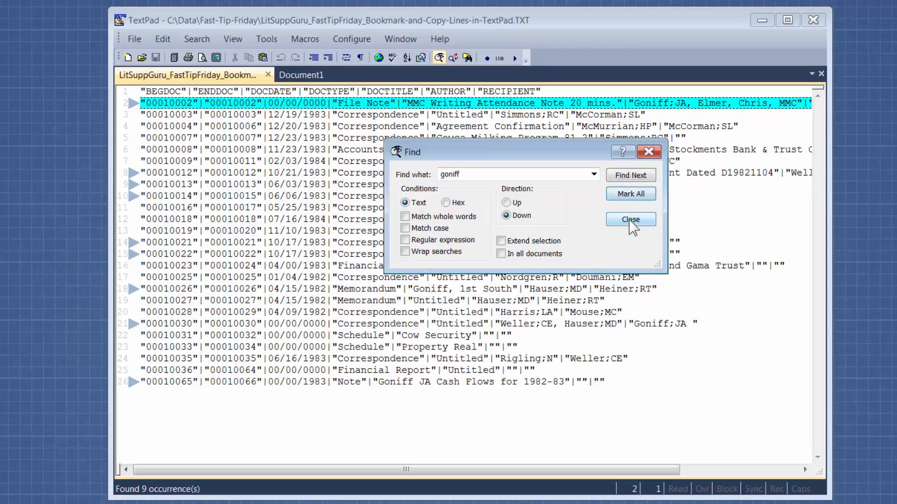
click(630, 219)
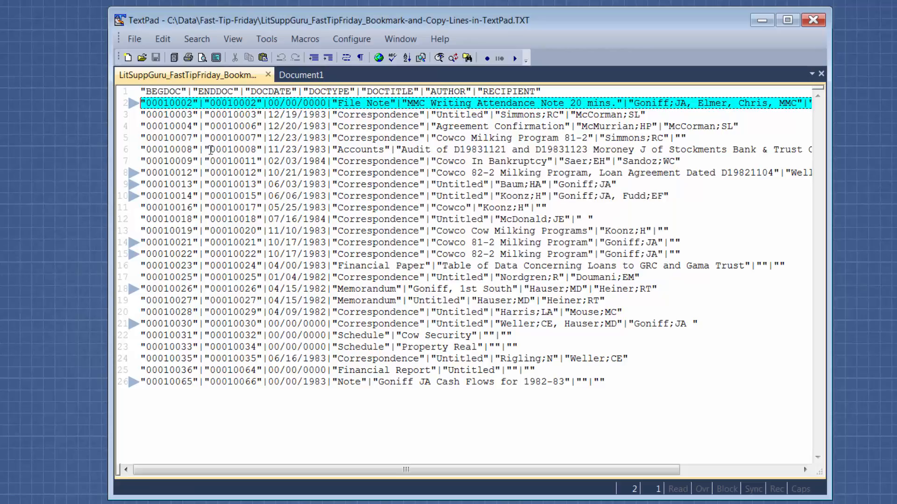
Copy the bookmarked lines via Edit > Copy Other and paste them into Document1.
click(163, 38)
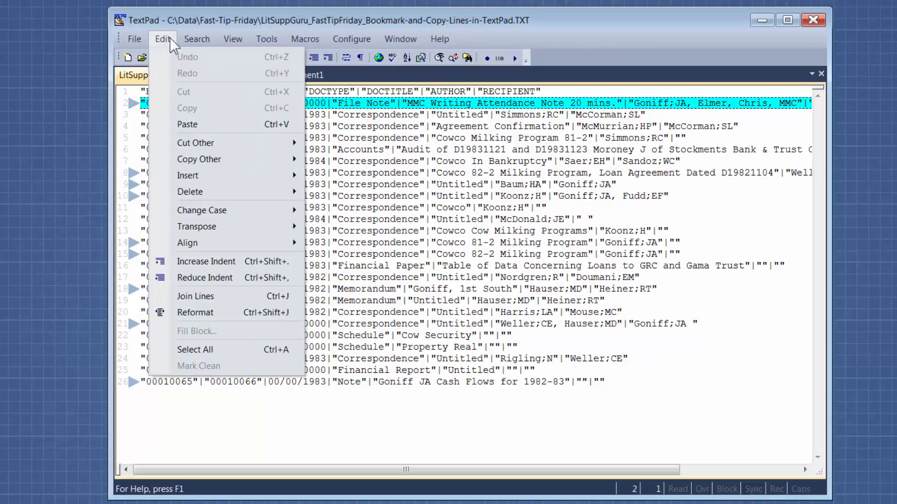
mouse_move(171, 51)
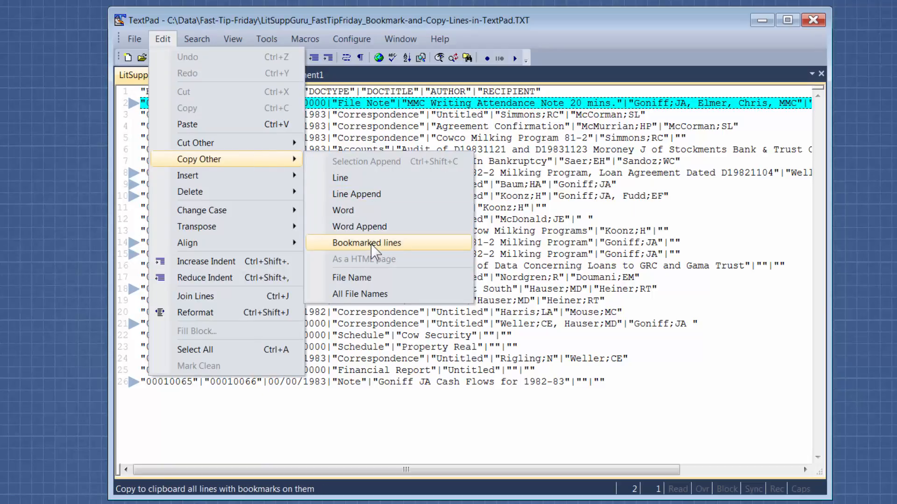
click(367, 242)
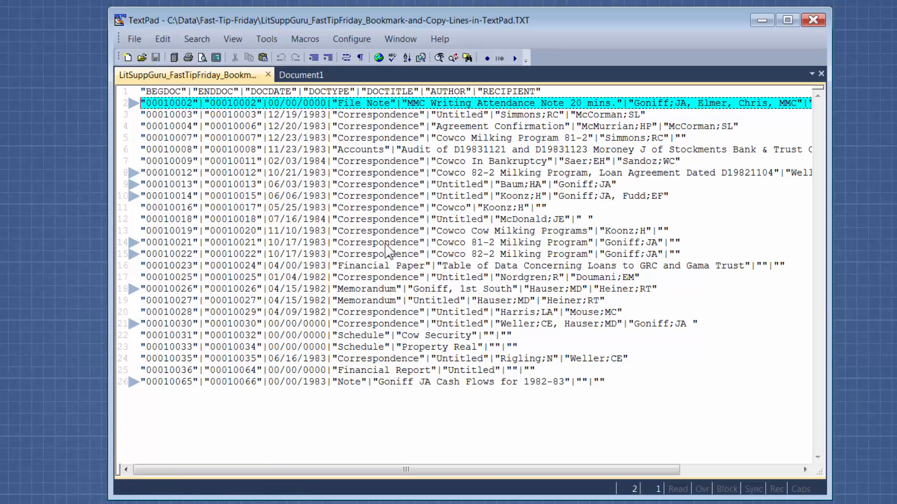
click(300, 74)
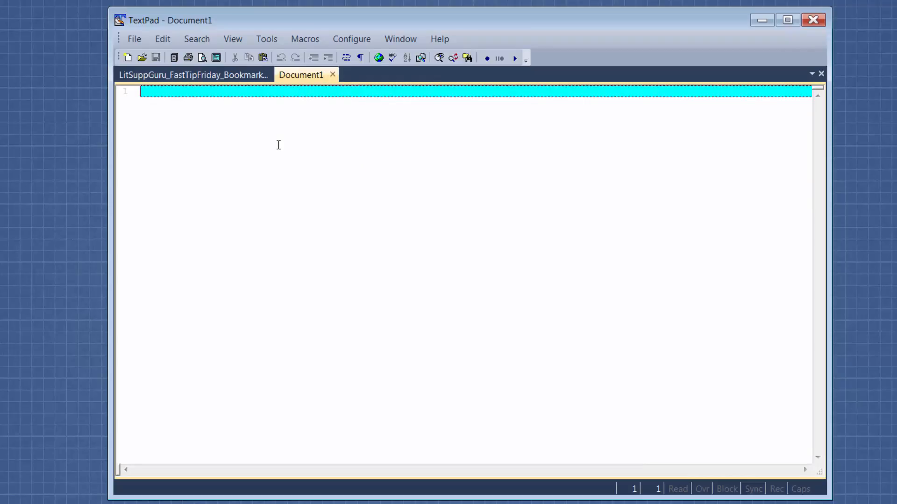
mouse_move(263, 57)
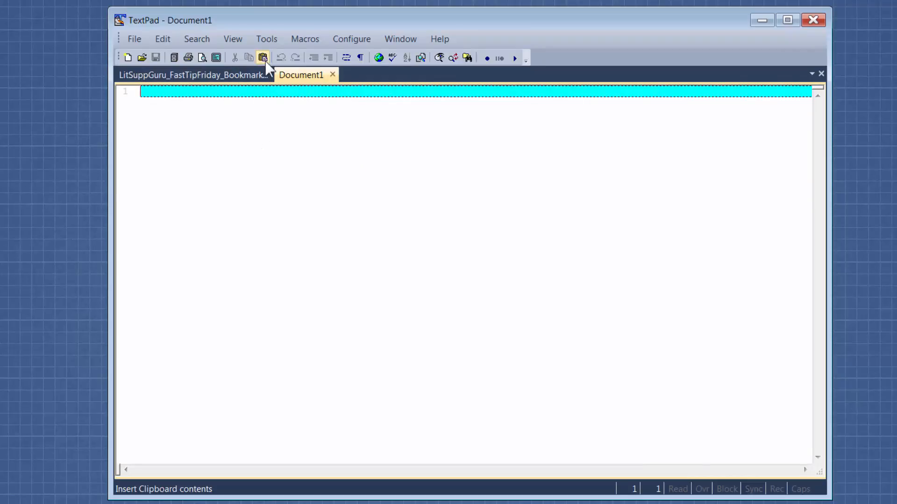
click(262, 57)
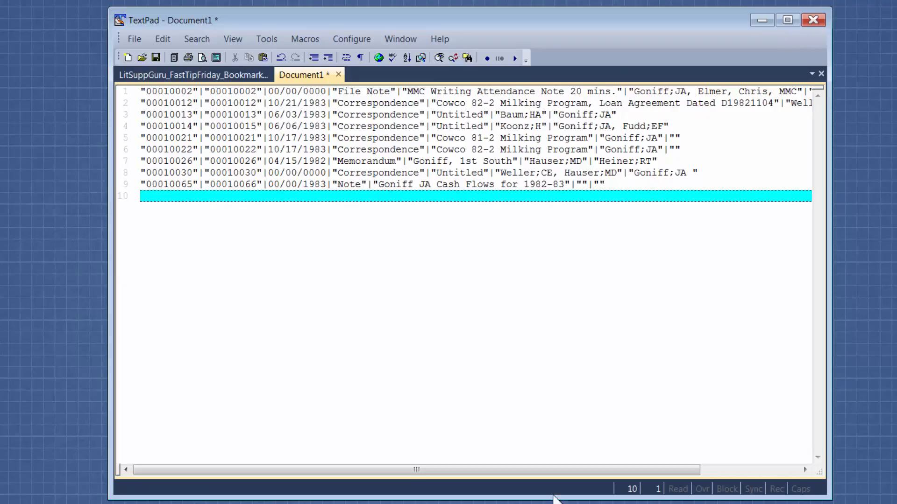